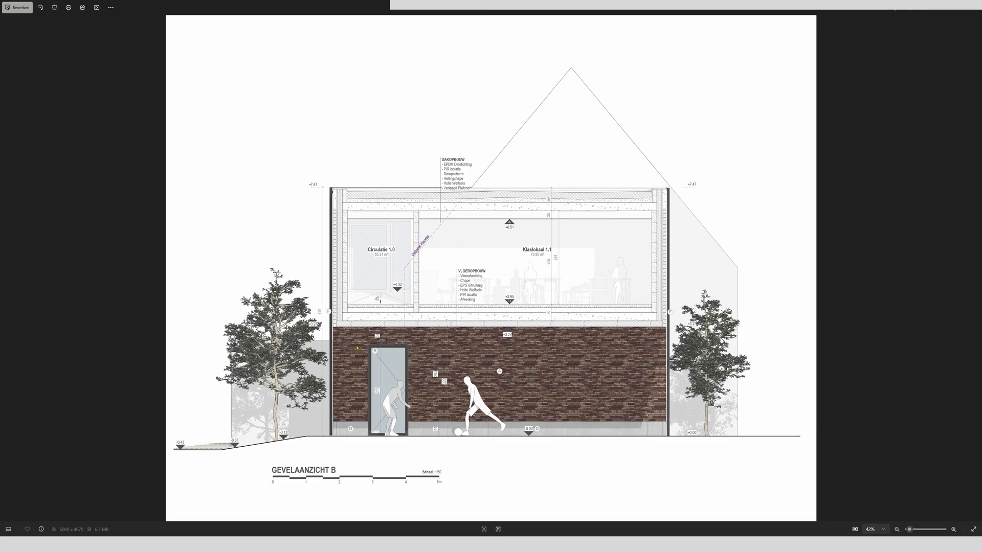
{"action": "mouse_move", "coordinate": [735, 260]}
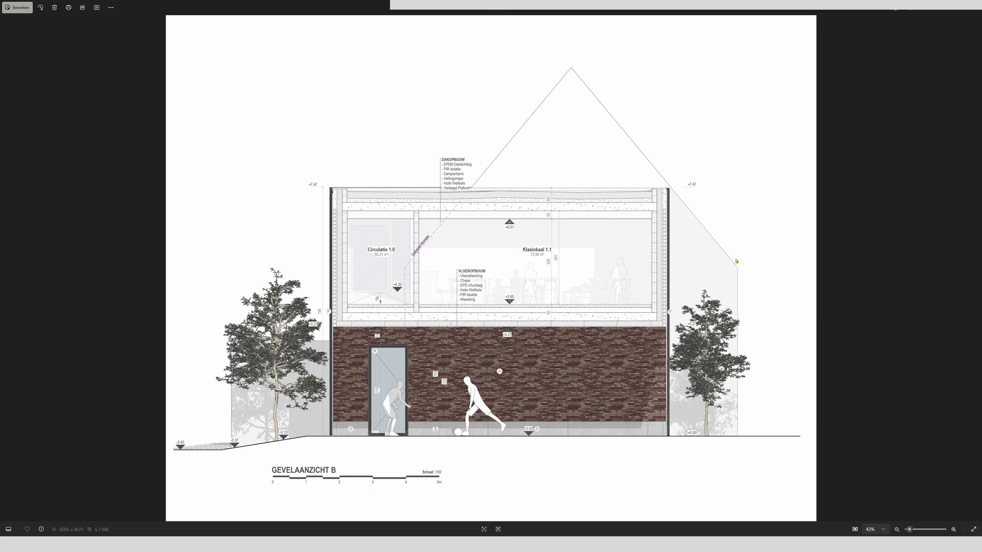
{"action": "mouse_move", "coordinate": [445, 133]}
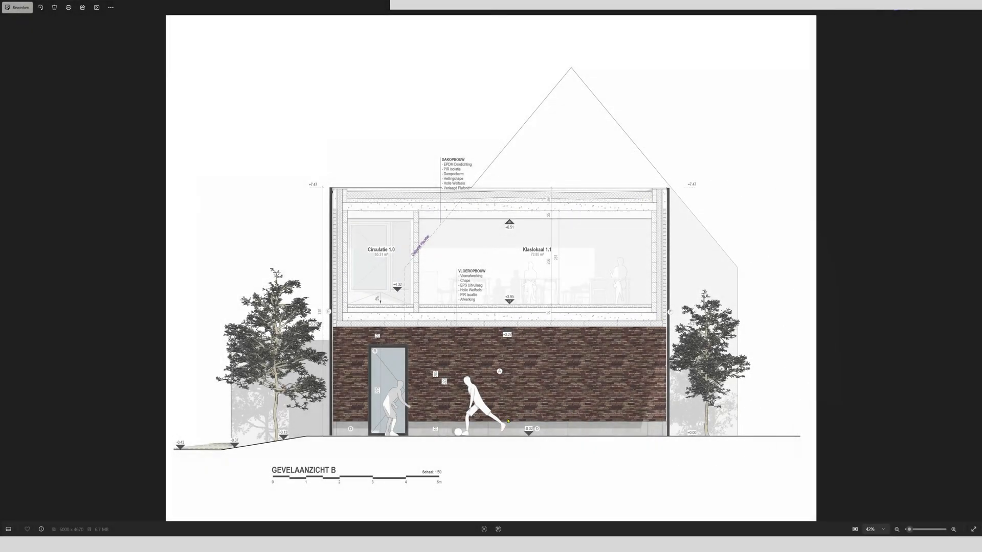
{"action": "mouse_move", "coordinate": [714, 175]}
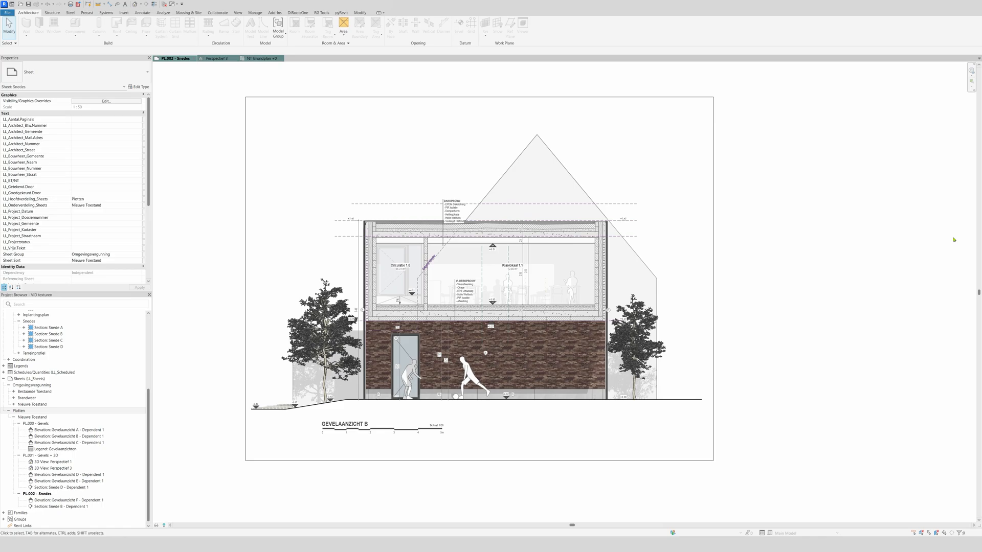
{"action": "mouse_move", "coordinate": [776, 289]}
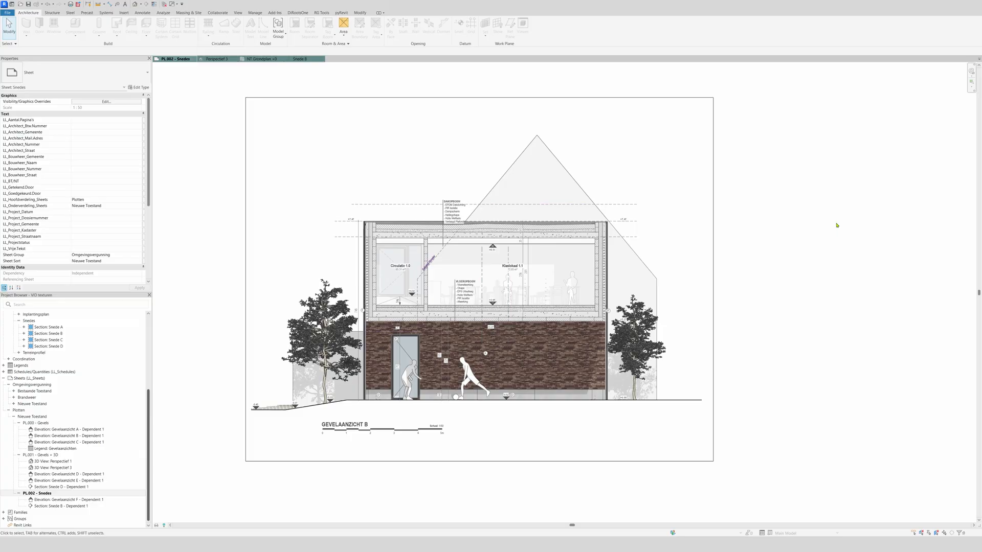
{"action": "mouse_move", "coordinate": [266, 86]}
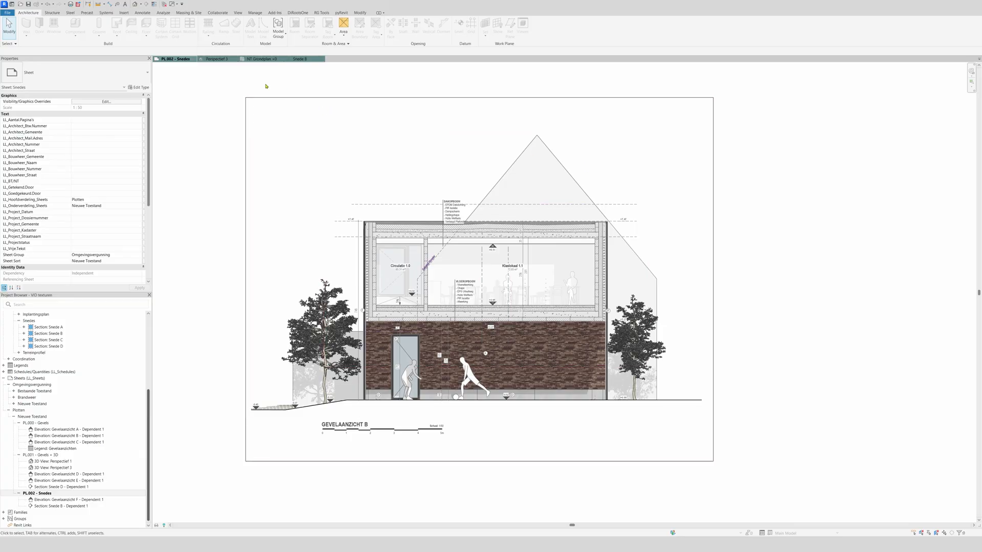
- Switch from the Snedes sheet to the NT Grondplan +0 ground floor plan
{"action": "left_click", "coordinate": [216, 58]}
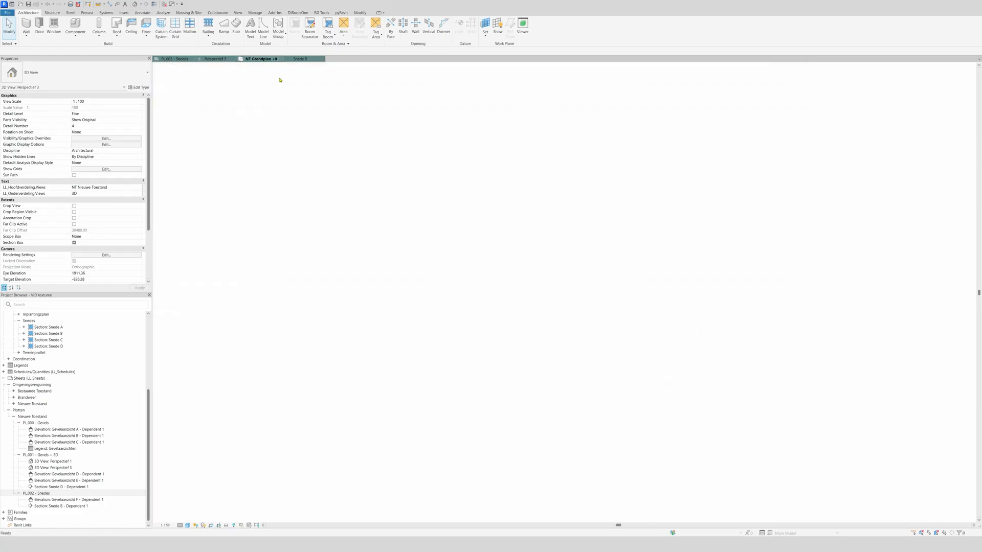
{"action": "left_click", "coordinate": [258, 60]}
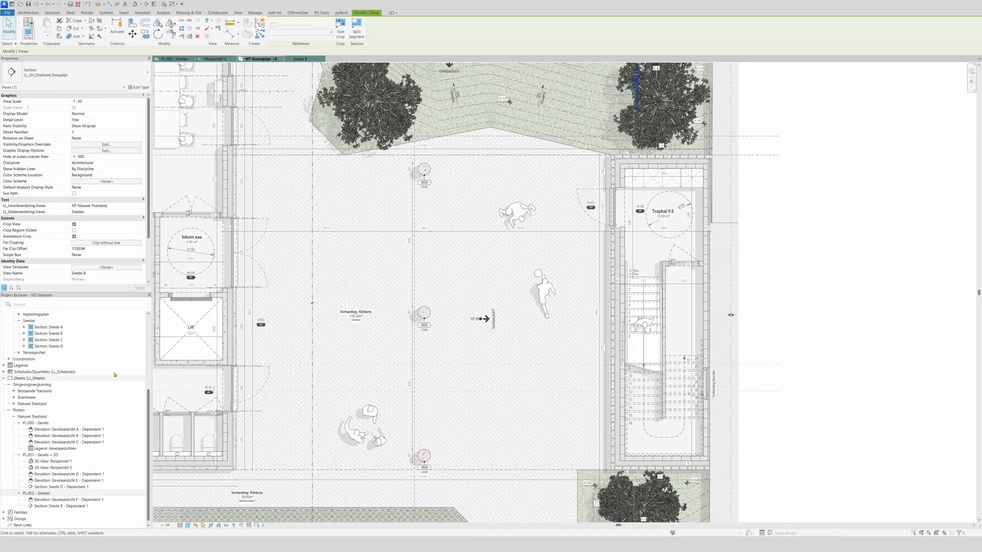
- Duplicate section Snede B with detailing twice, giving Snede B (01) and Snede B (02)
{"action": "left_click", "coordinate": [47, 334]}
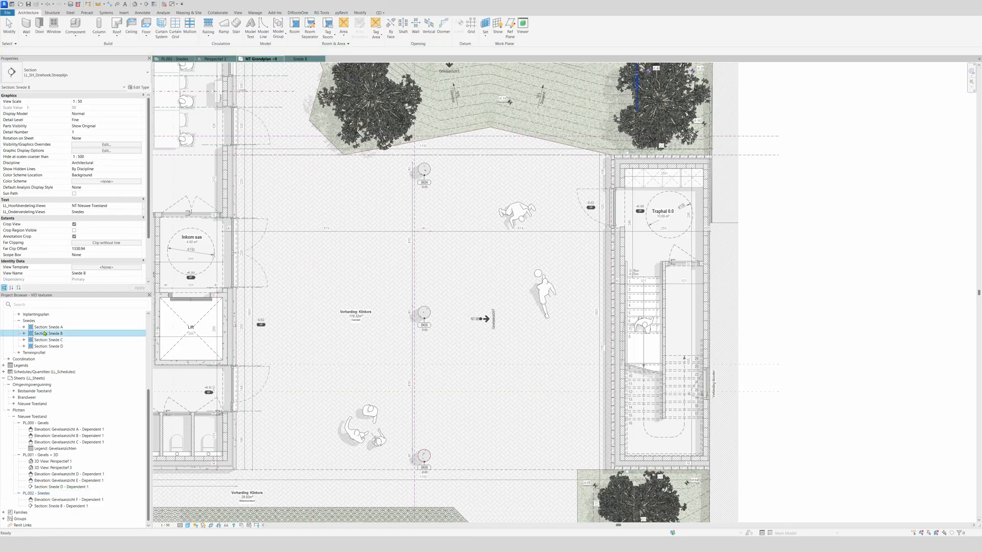
{"action": "right_click", "coordinate": [47, 334]}
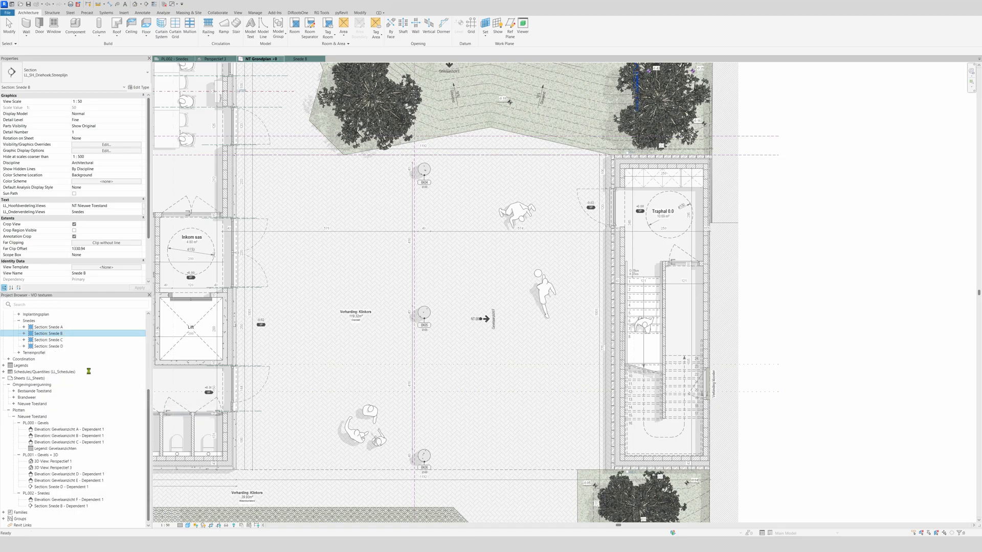
{"action": "right_click", "coordinate": [53, 339]}
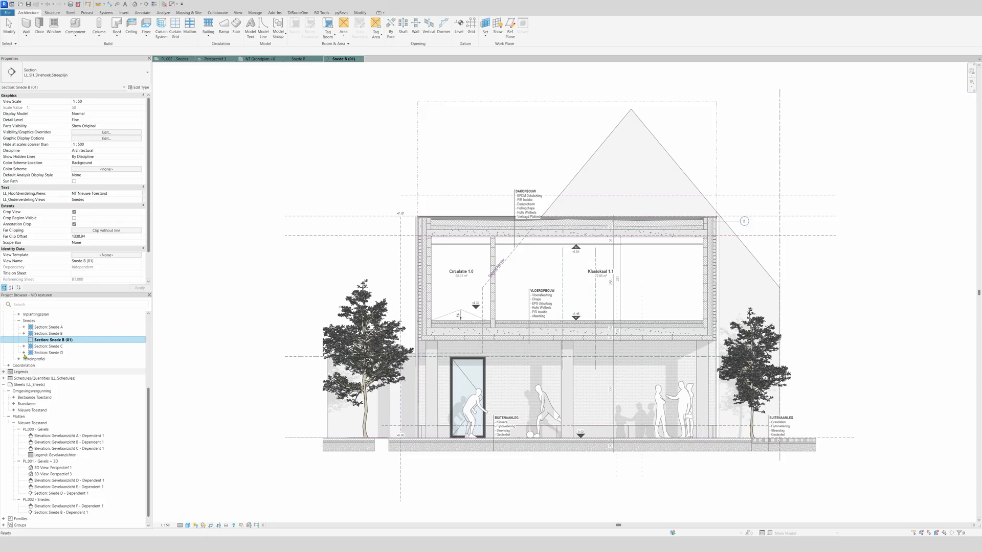
{"action": "right_click", "coordinate": [53, 340]}
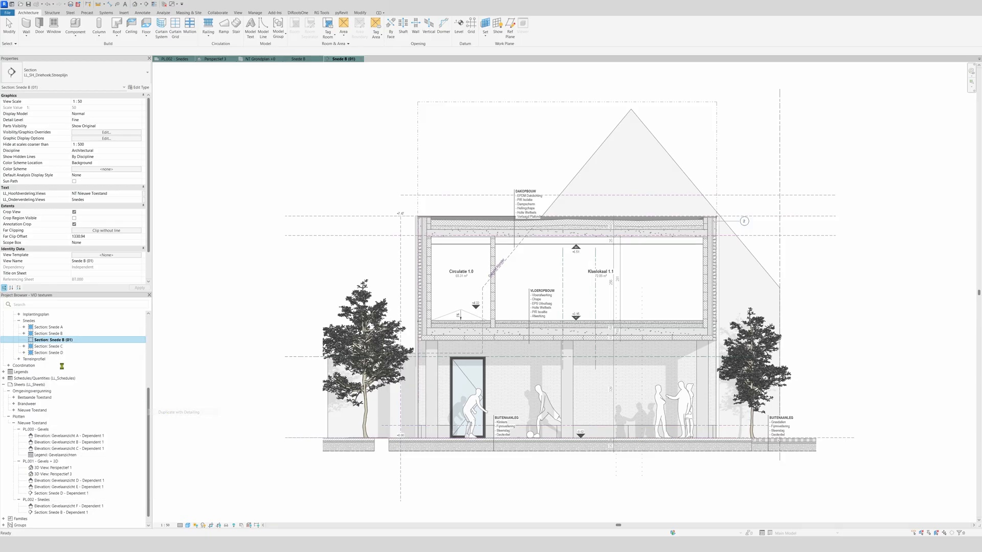
{"action": "right_click", "coordinate": [53, 346]}
{"action": "type", "text": "Snede B (02)"}
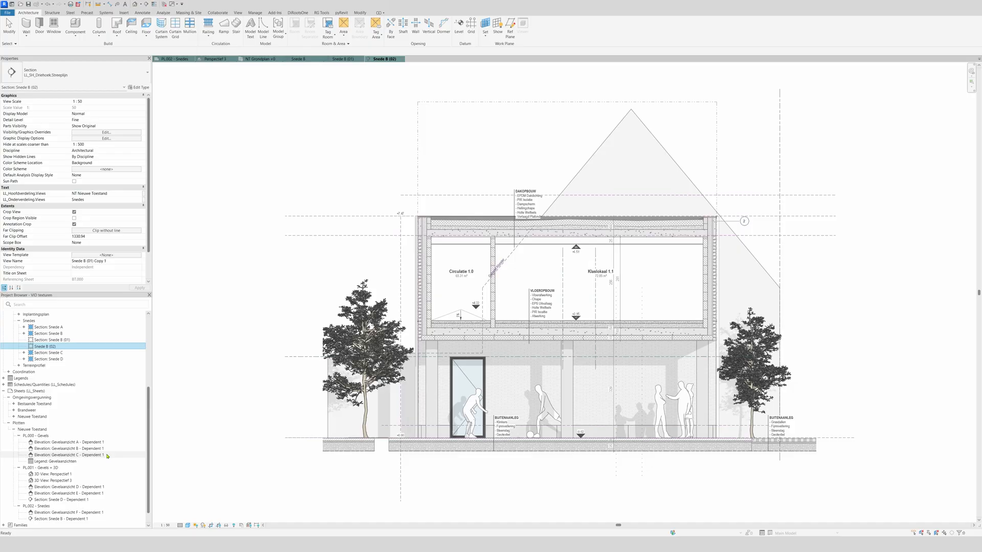
{"action": "left_click", "coordinate": [55, 347]}
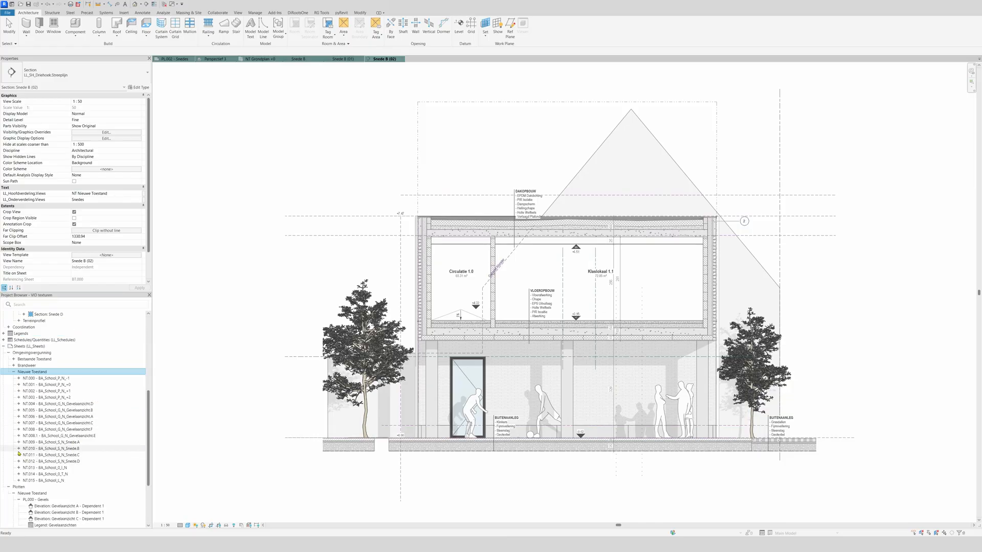
{"action": "left_click", "coordinate": [54, 448]}
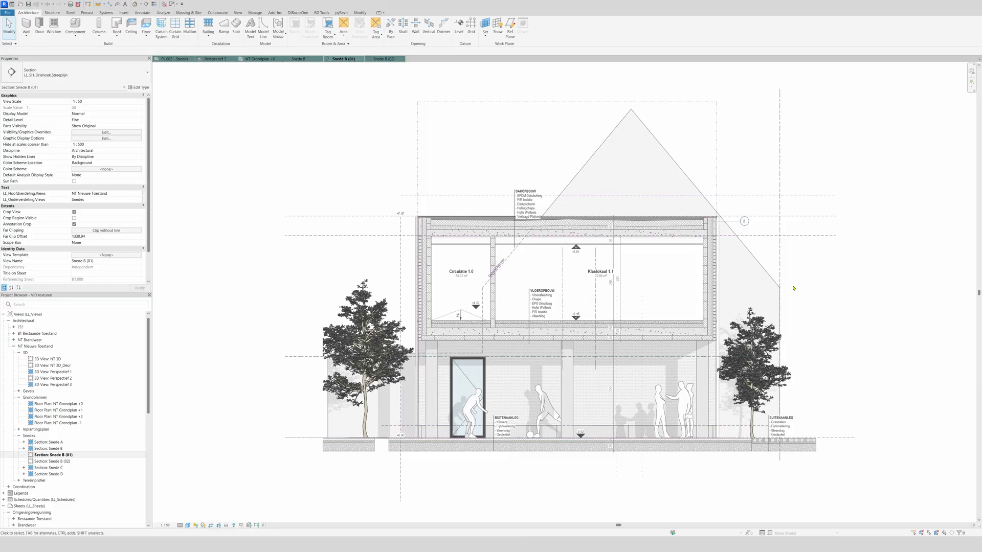
- Set Snede B (02) to the Realistic visual style so brick textures display
{"action": "right_click", "coordinate": [736, 222]}
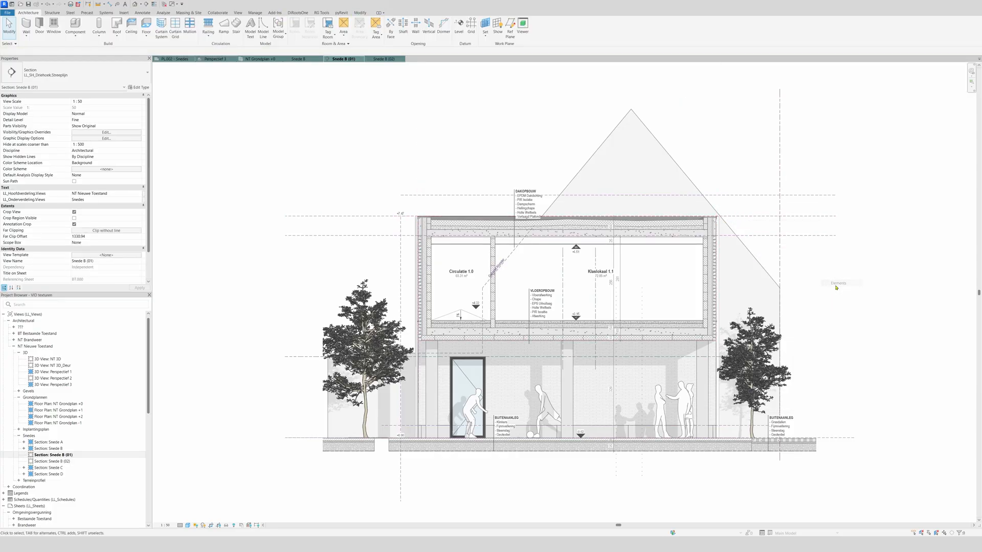
{"action": "left_click", "coordinate": [385, 58]}
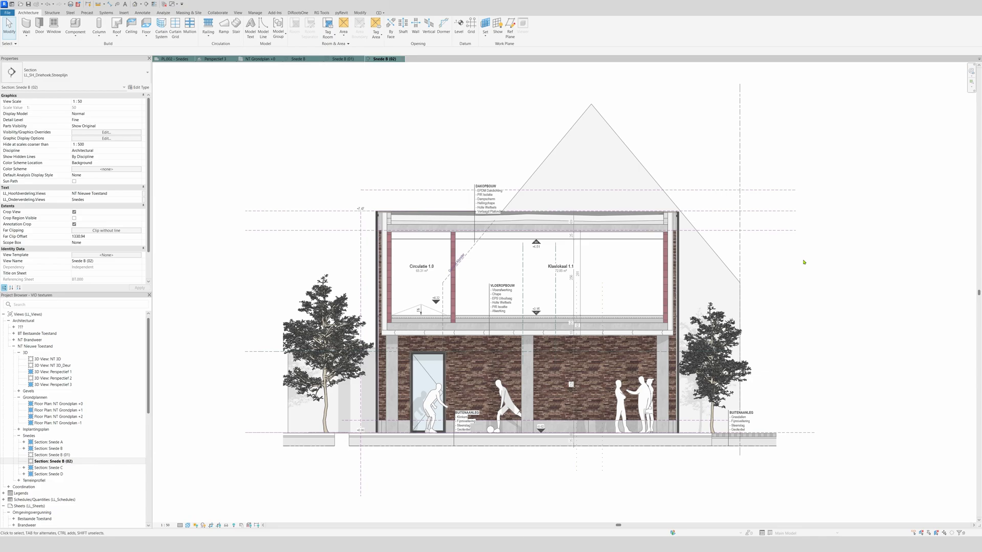
{"action": "mouse_move", "coordinate": [800, 259]}
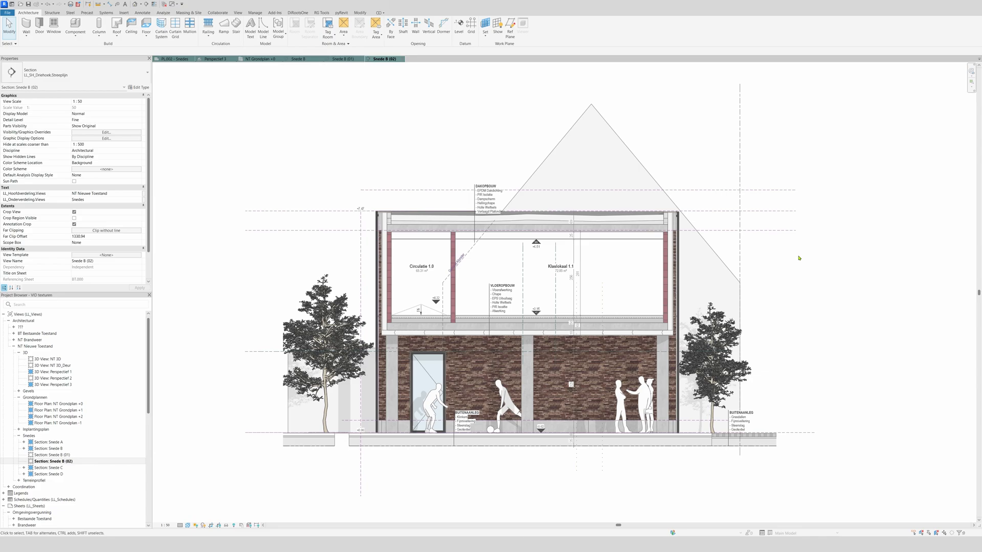
{"action": "mouse_move", "coordinate": [269, 236]}
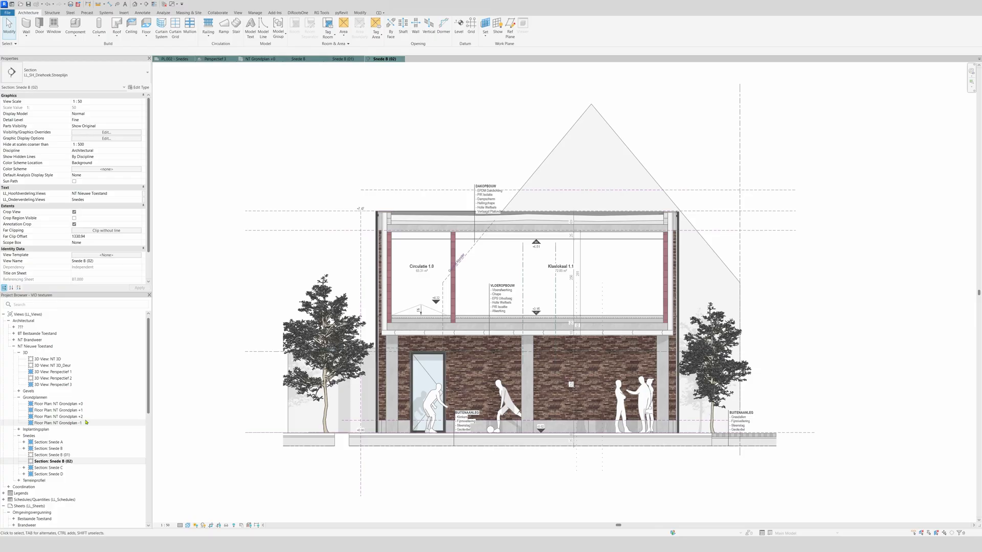
- Duplicate the Snedes sheet with detailing as PL.003 - Snedes Copy 1
{"action": "scroll", "scroll_direction": "down", "scroll_amount": 3}
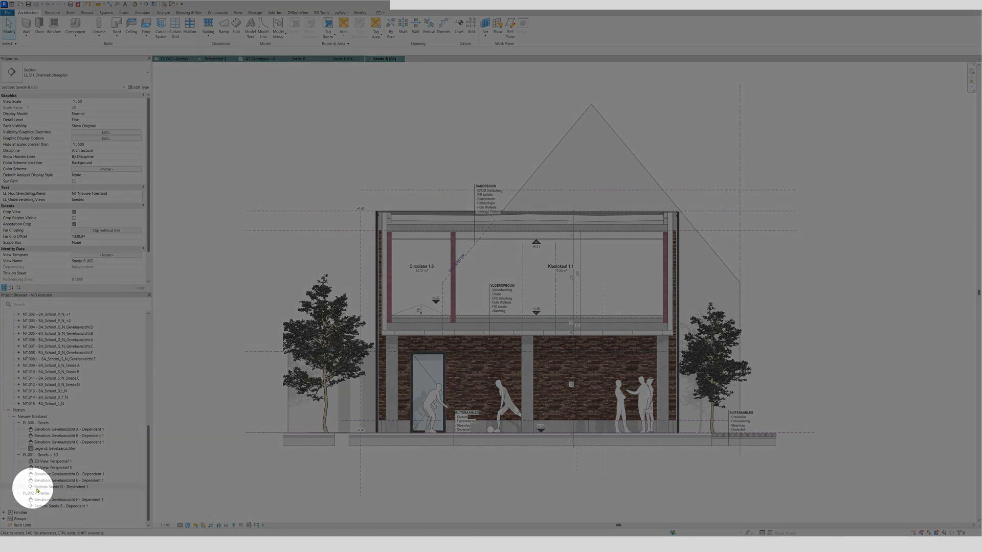
{"action": "right_click", "coordinate": [37, 493]}
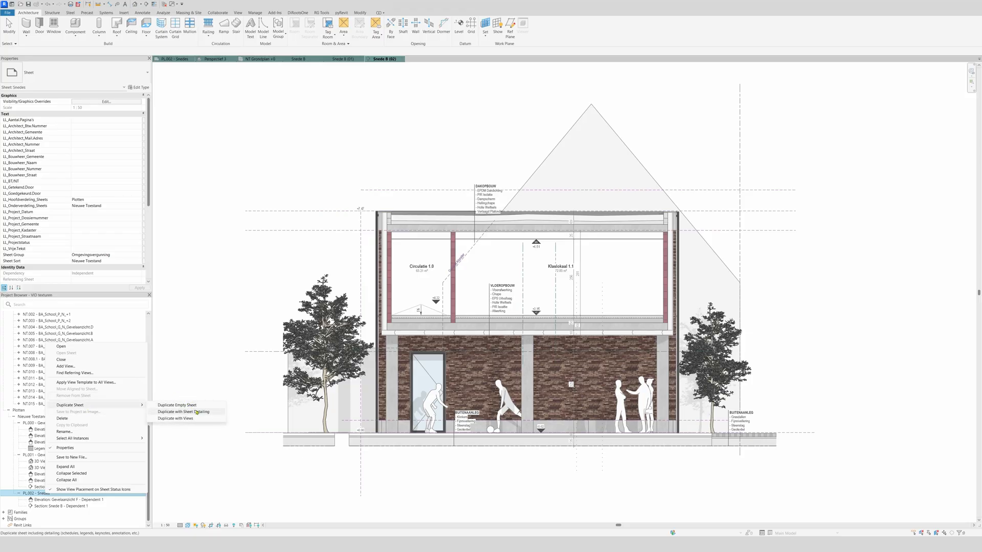
{"action": "left_click", "coordinate": [183, 411]}
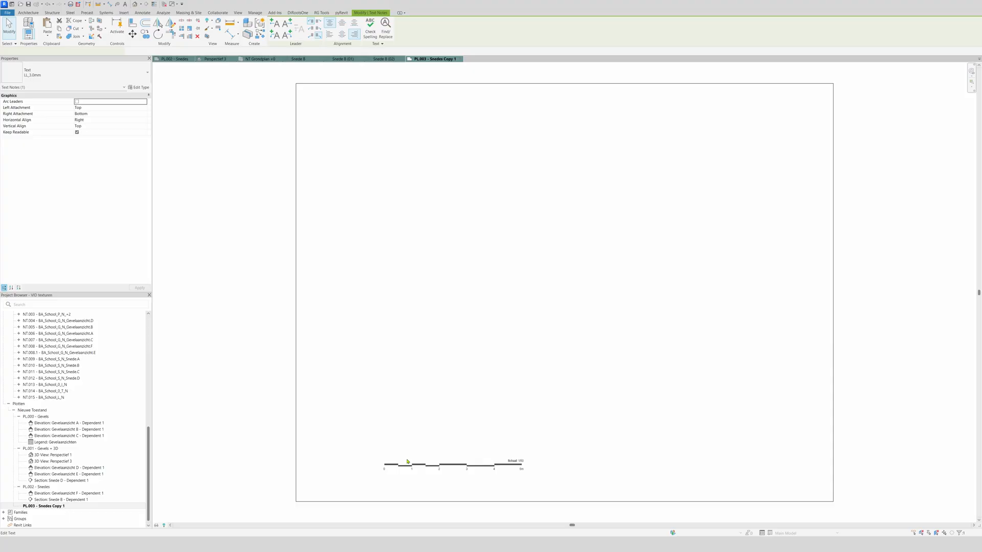
- Change the sheet's view title text from GEVELAANZICHT B to SECTION B
{"action": "double_click", "coordinate": [408, 459]}
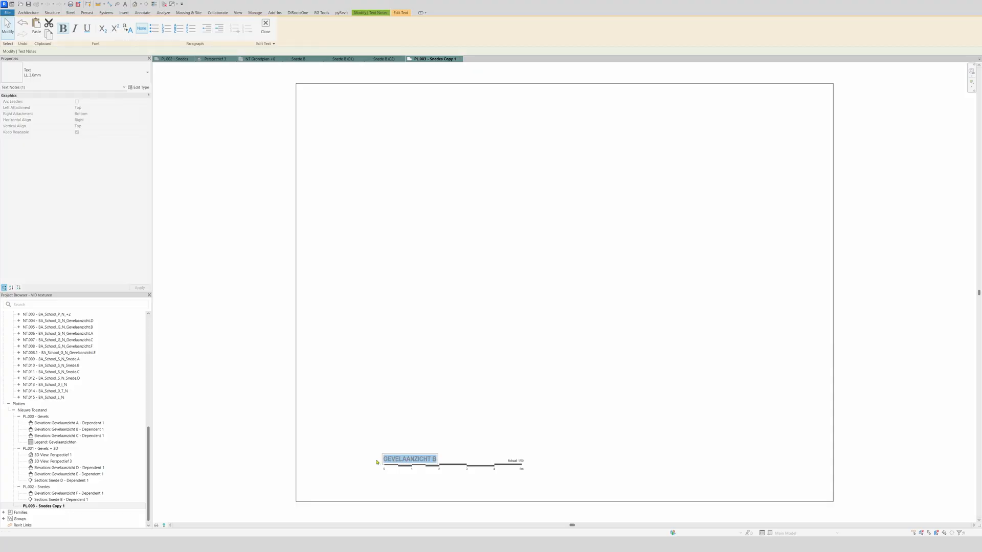
{"action": "type", "text": "Sec"}
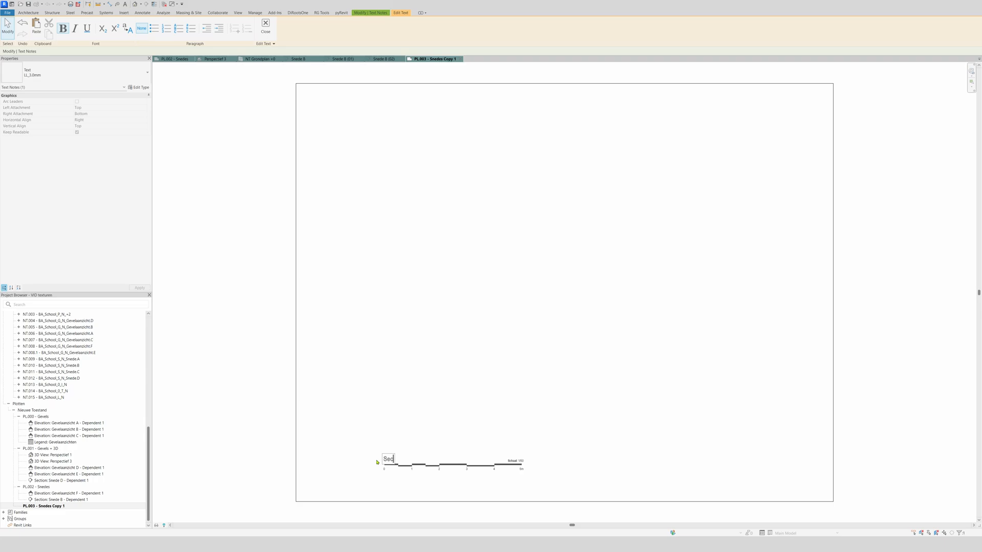
{"action": "type", "text": "SECTION B"}
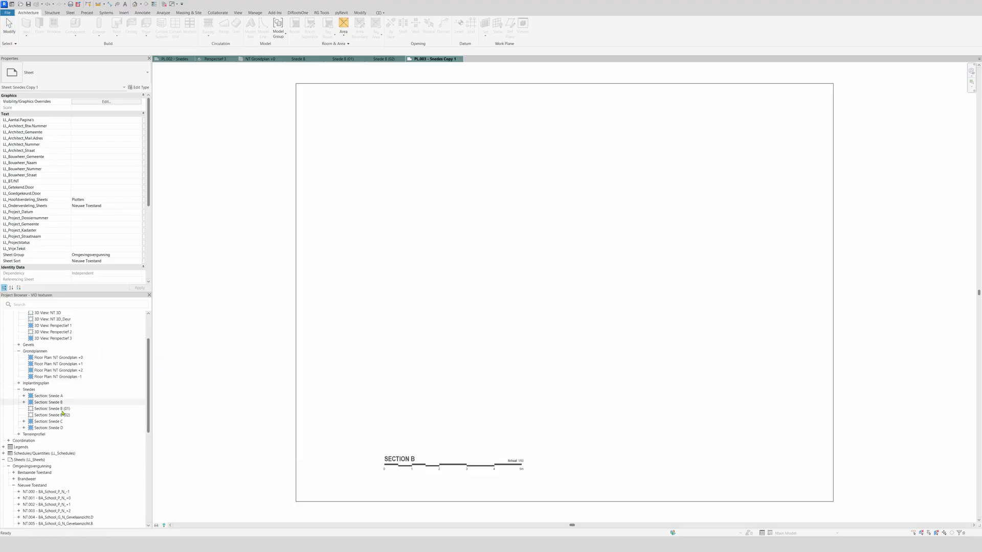
- Place textured Snede B (02) on the sheet and start adding plain Snede B (01)
{"action": "left_click", "coordinate": [51, 408]}
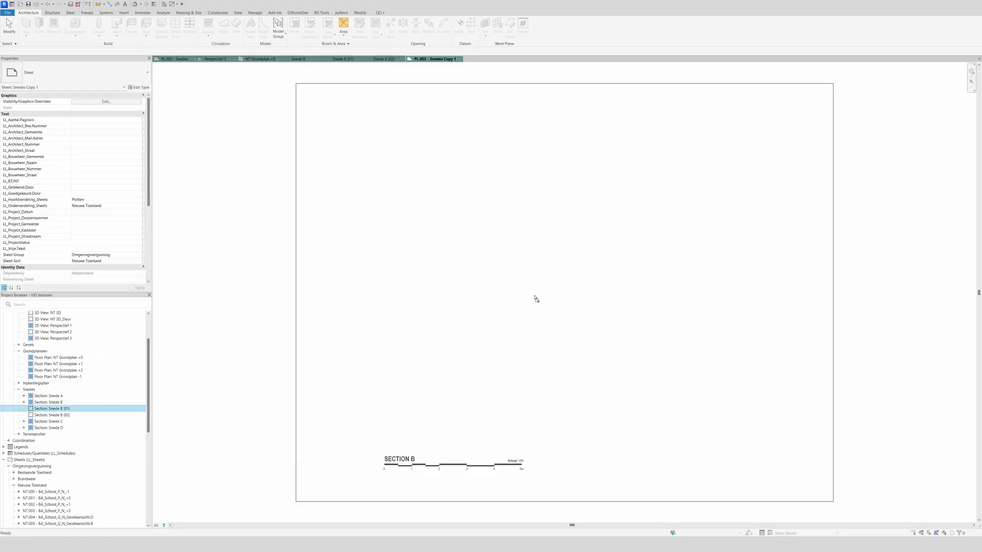
{"action": "mouse_move", "coordinate": [527, 300]}
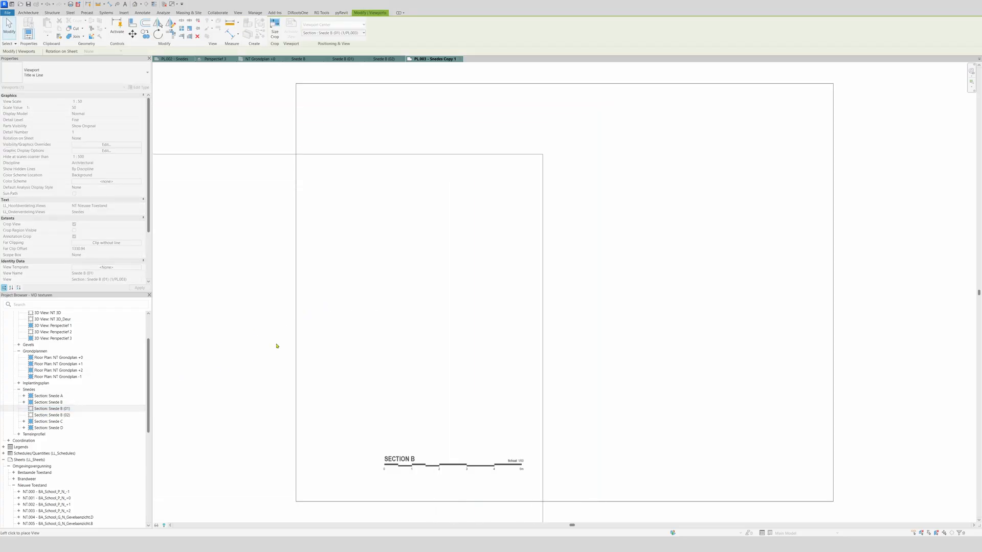
{"action": "left_click", "coordinate": [53, 414]}
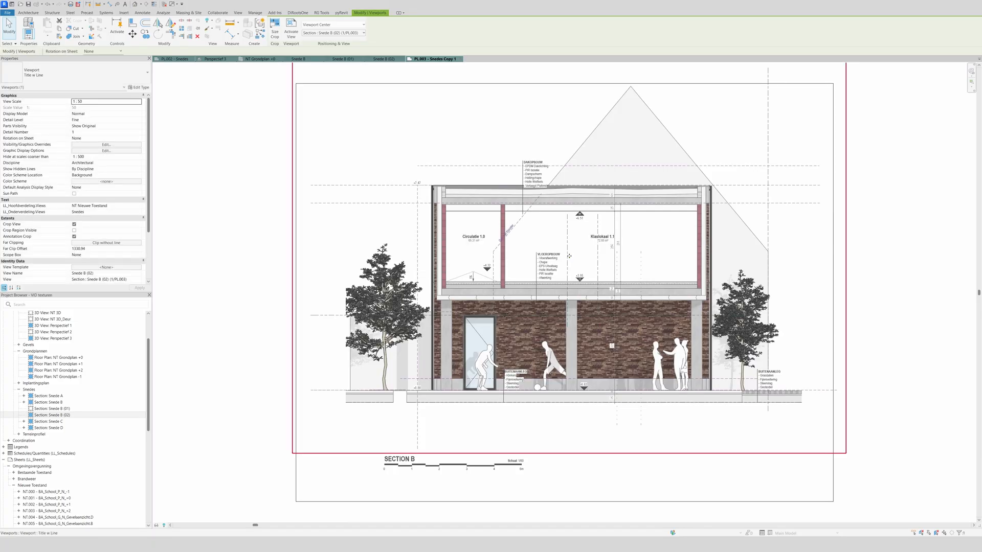
{"action": "mouse_move", "coordinate": [567, 256]}
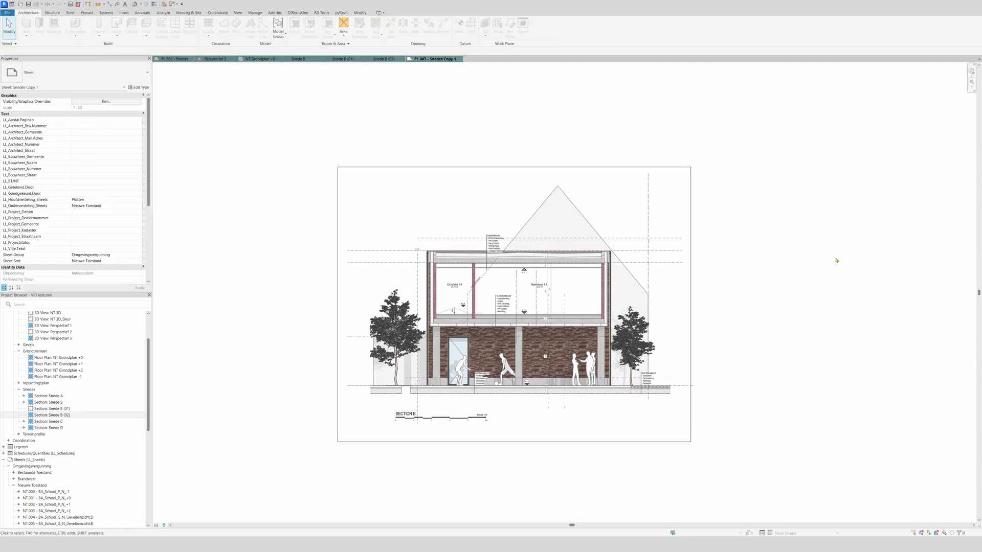
{"action": "left_click", "coordinate": [52, 408]}
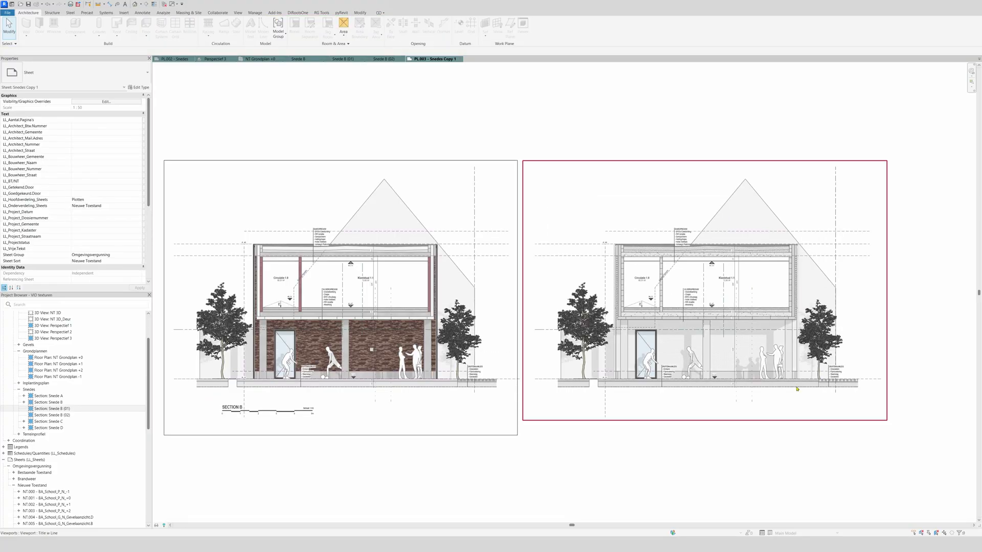
{"action": "mouse_move", "coordinate": [799, 380]}
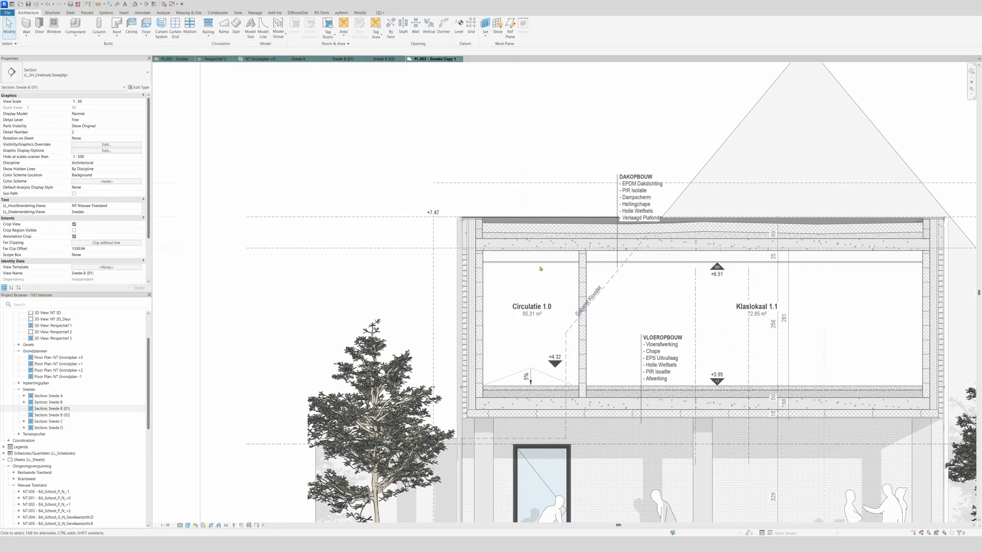
{"action": "mouse_move", "coordinate": [484, 147]}
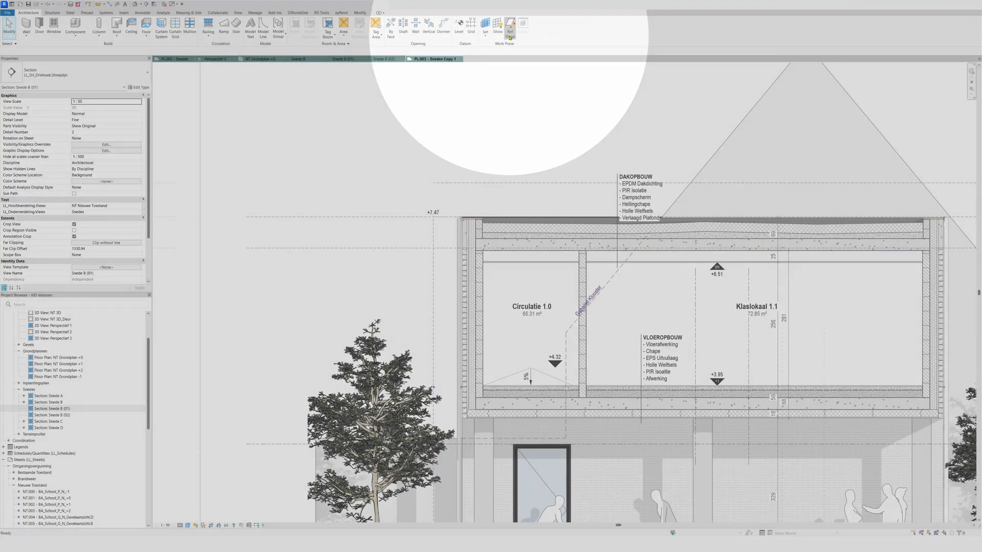
{"action": "left_click", "coordinate": [509, 29]}
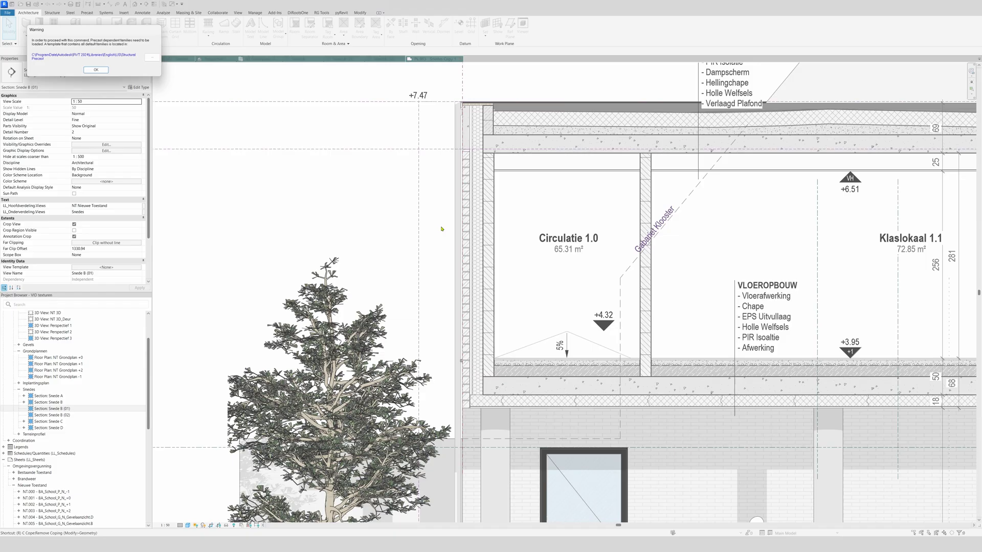
{"action": "left_click", "coordinate": [95, 70]}
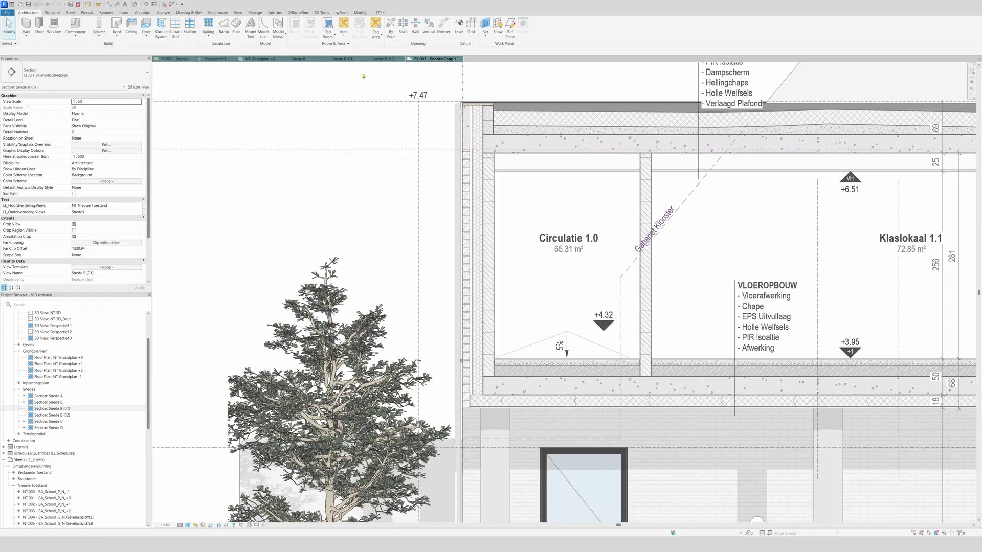
{"action": "mouse_move", "coordinate": [485, 30]}
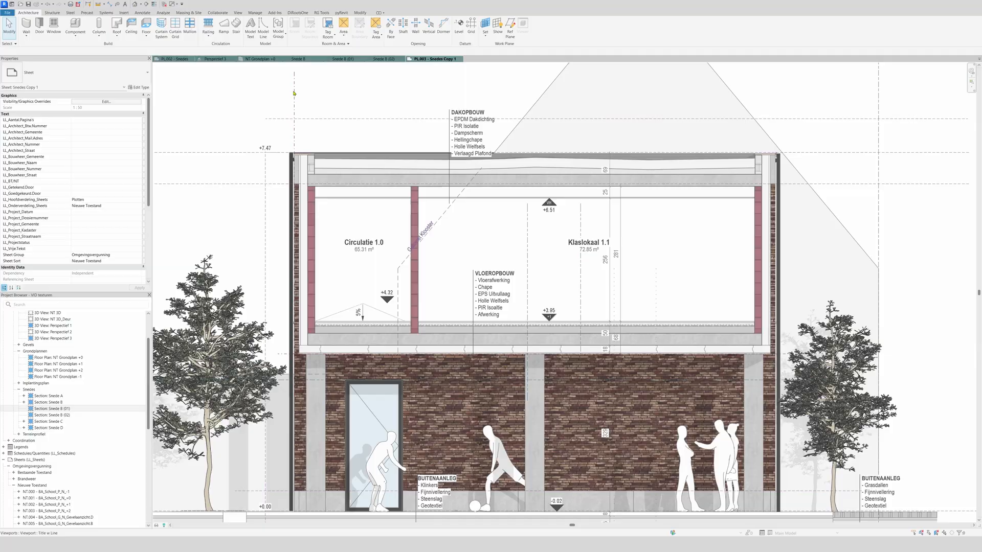
{"action": "mouse_move", "coordinate": [229, 383]}
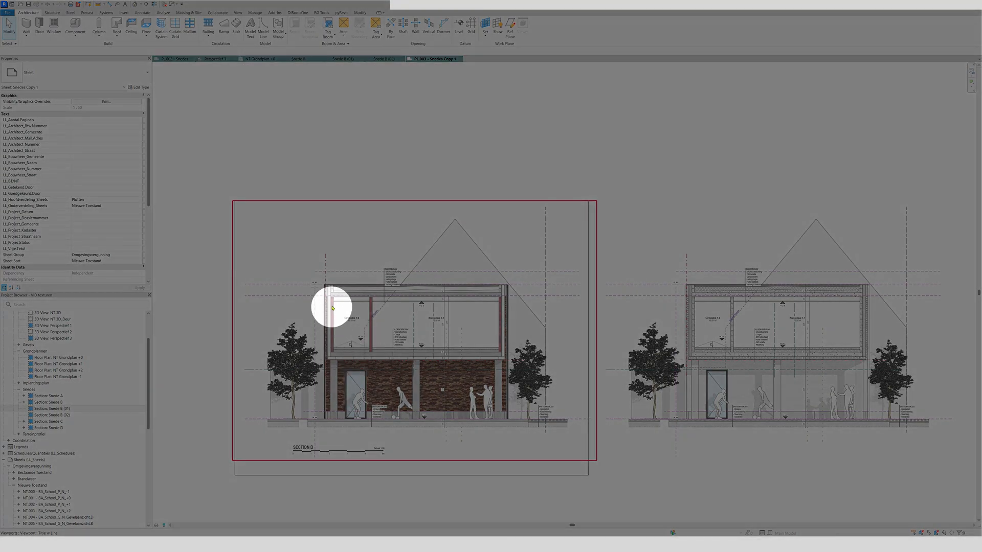
{"action": "mouse_move", "coordinate": [501, 356]}
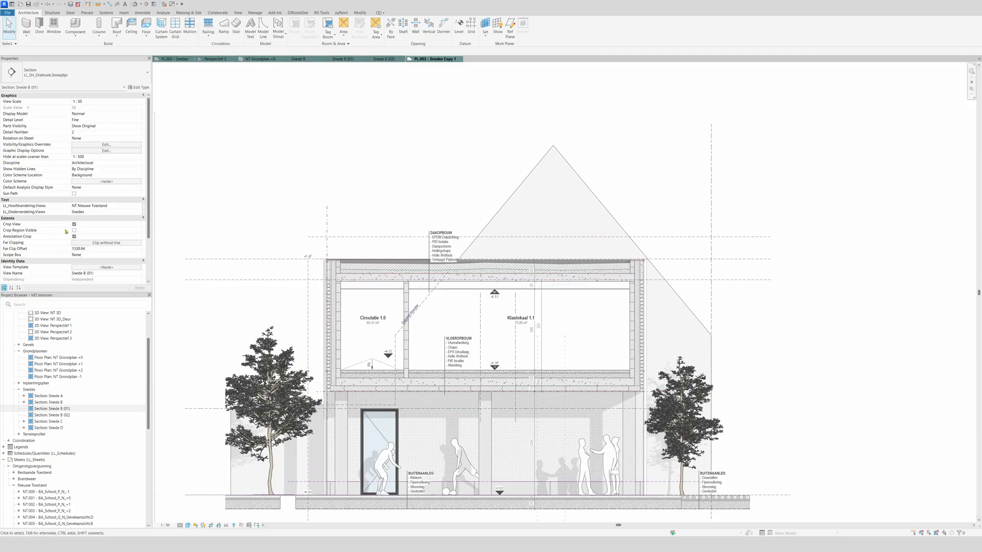
- Make Snede B (01)'s crop region visible to tighten it around the upper storey and roof
{"action": "left_click", "coordinate": [73, 230]}
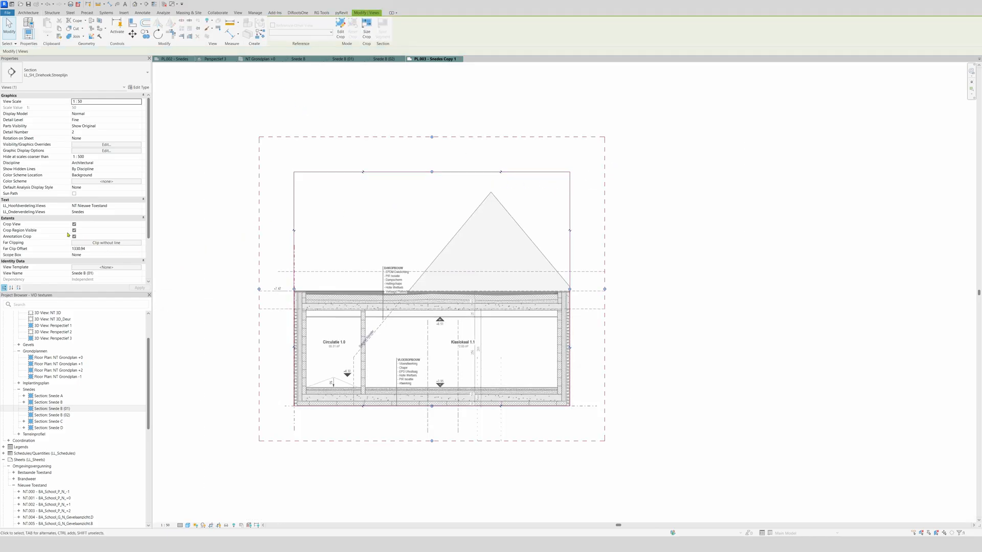
- Finish the crop adjustment so the cropped Snede B (01) viewport sits beside the textured section
{"action": "left_click", "coordinate": [73, 230]}
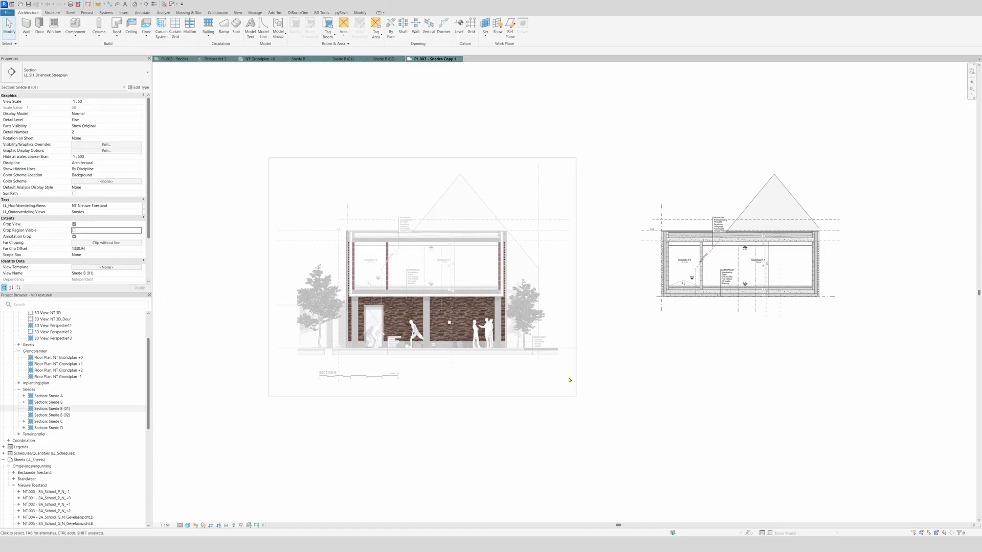
{"action": "mouse_move", "coordinate": [406, 487]}
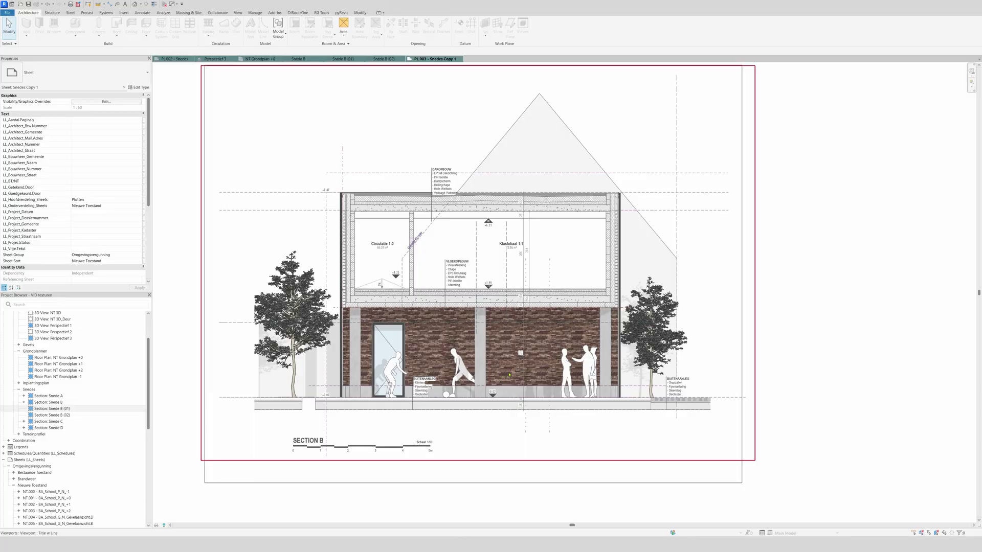
{"action": "mouse_move", "coordinate": [539, 383]}
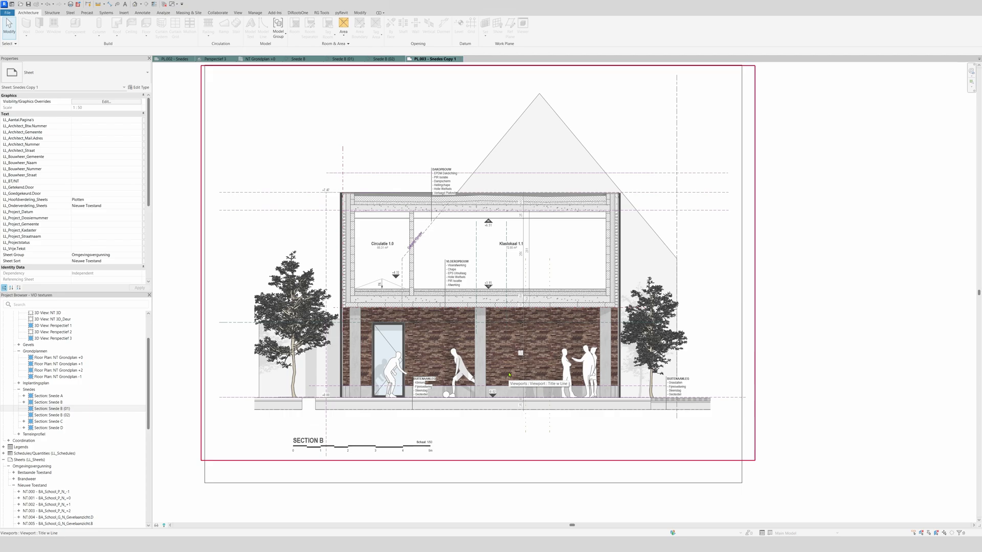
{"action": "mouse_move", "coordinate": [509, 374]}
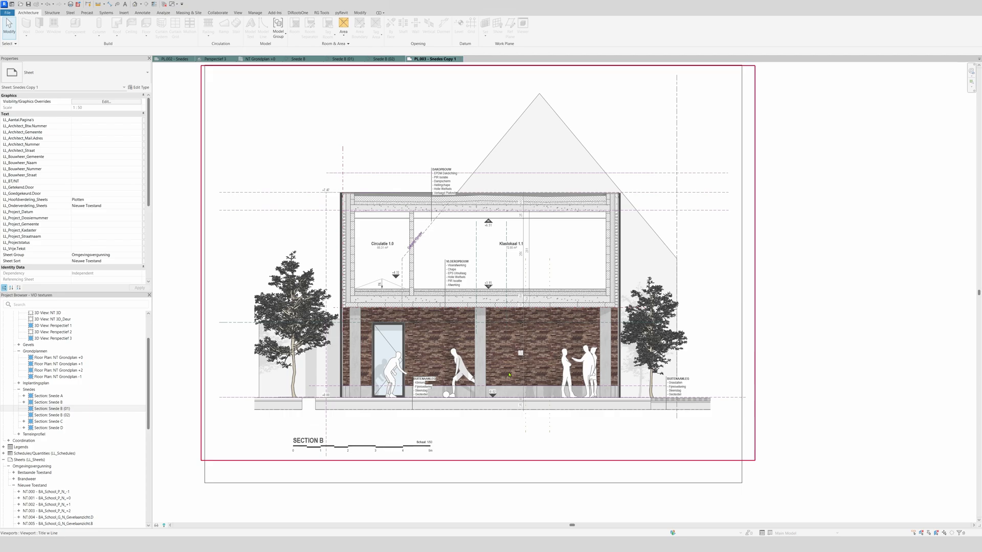